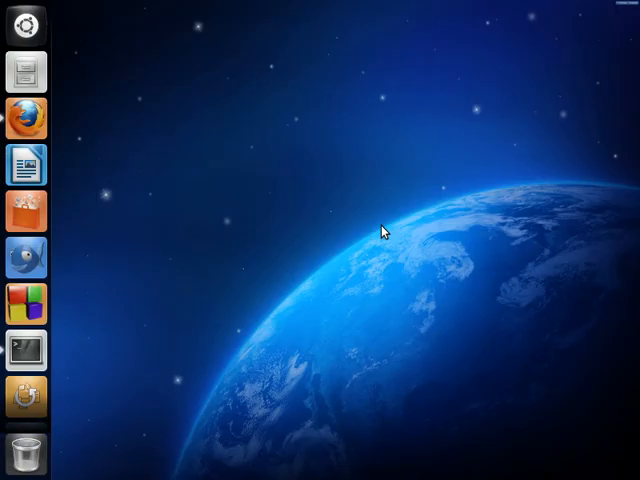
Launch IDLE and save a new editor window as file.py in the home folder
{"action": "left_click", "coordinate": [22, 164]}
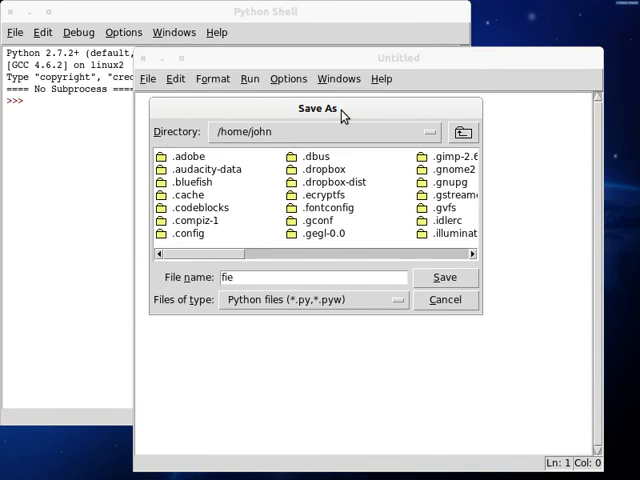
{"action": "left_click", "coordinate": [444, 276]}
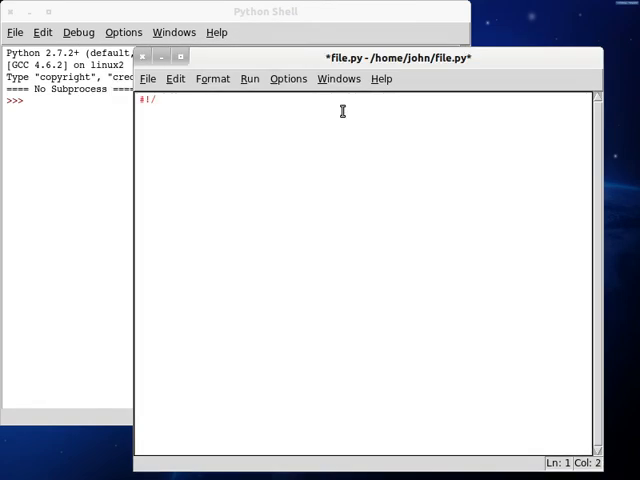
Write the #!/usr/bin/env python shebang and a Base class with an empty __init__(self)
{"action": "type", "text": "/usr/bin/env p"}
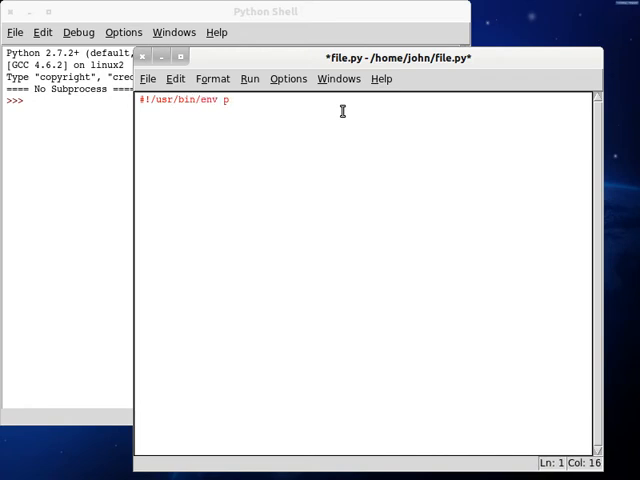
{"action": "type", "text": "ython"}
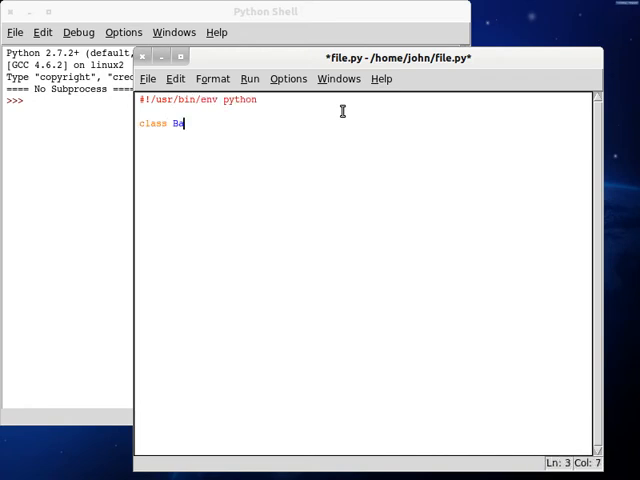
{"action": "type", "text": "se: #{"}
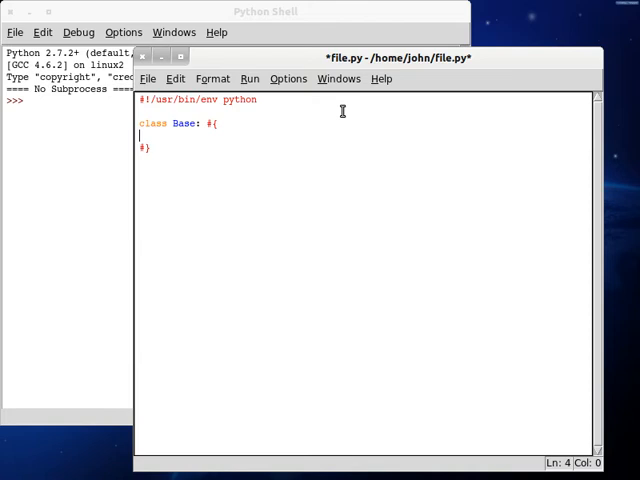
{"action": "type", "text": "def __init__()"}
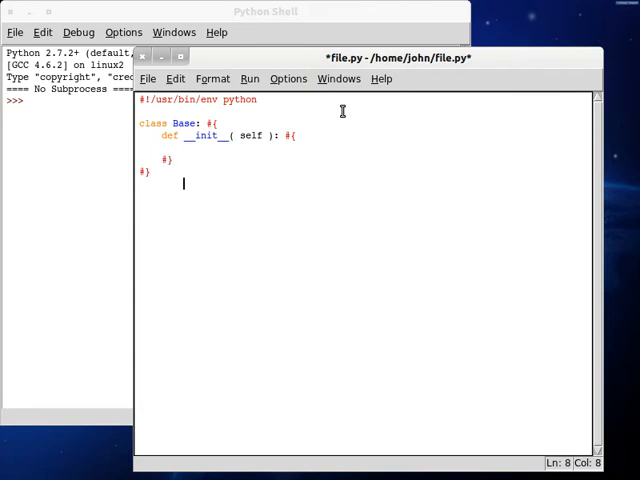
Add an if __name__ == "__main__" block that creates root = Base()
{"action": "type", "text": "if (  )"}
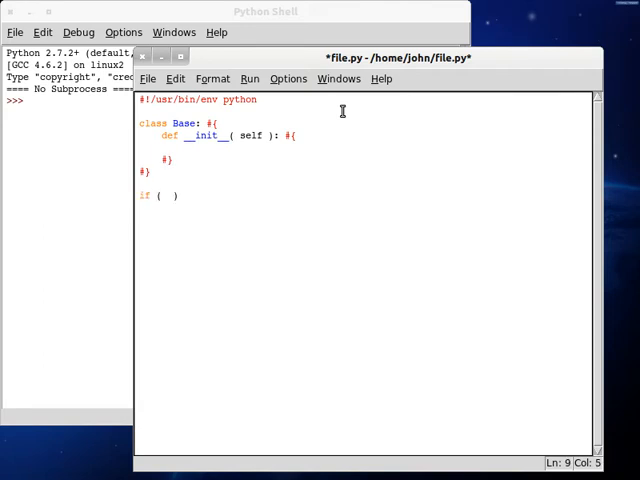
{"action": "type", "text": "__name__ == \"\""}
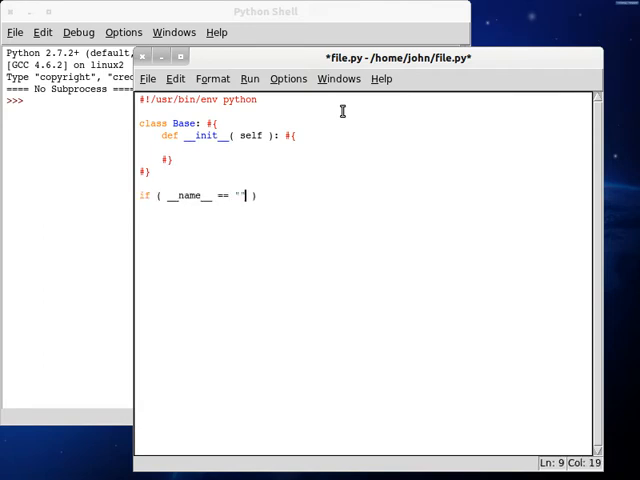
{"action": "type", "text": "__main__\" ):"}
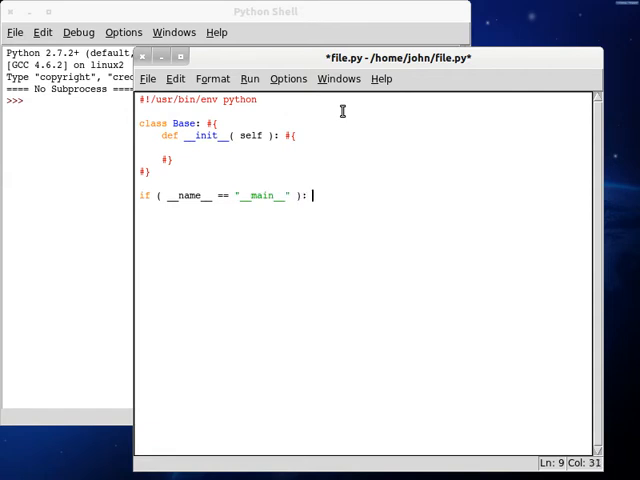
{"action": "type", "text": "#{"}
{"action": "type", "text": "#}"}
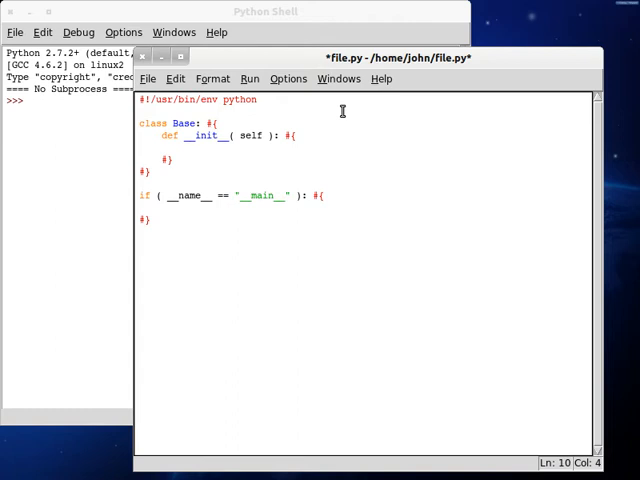
{"action": "type", "text": "root ="}
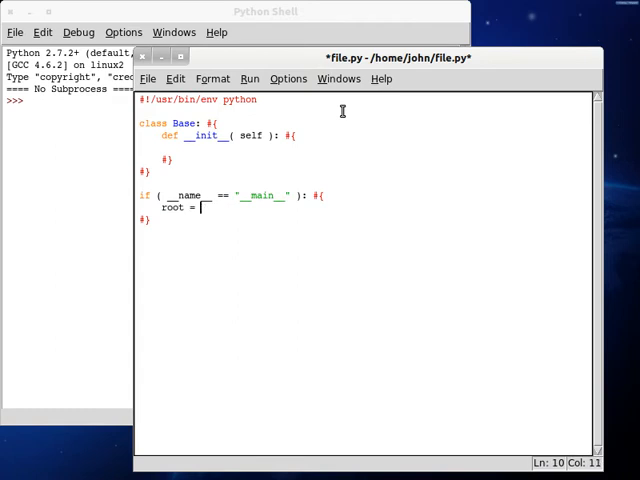
{"action": "type", "text": "Base();"}
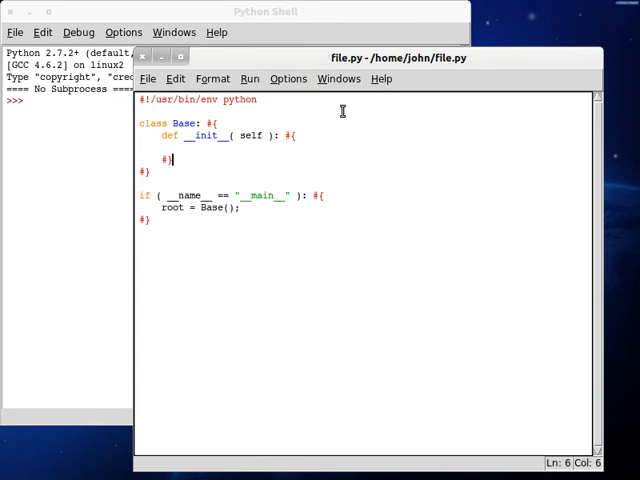
Store "string" in self.string inside the constructor
{"action": "type", "text": "self.str"}
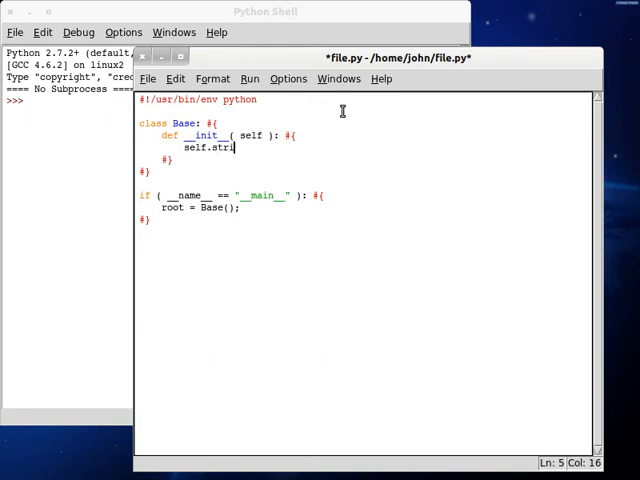
{"action": "type", "text": "ng = \"s\""}
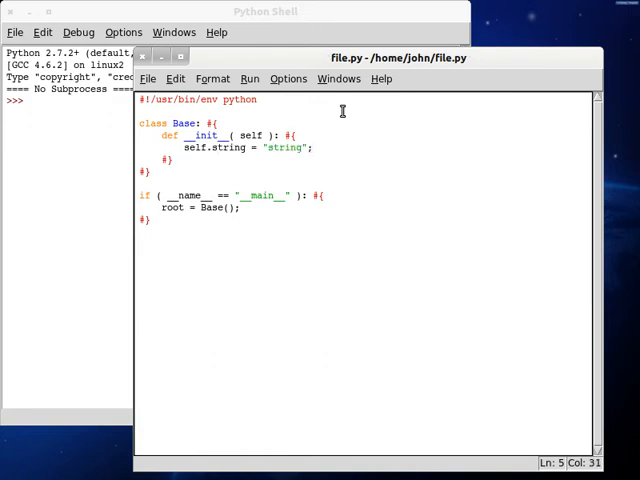
{"action": "key", "text": "Return"}
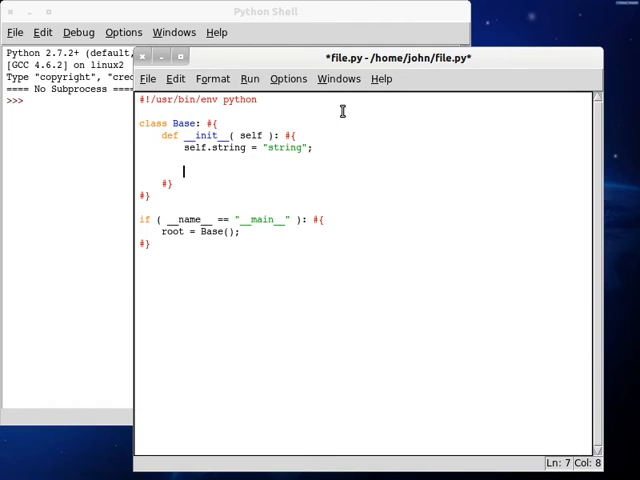
Add a print of self.string's islower/isupper result on the next line
{"action": "type", "text": "self.stri"}
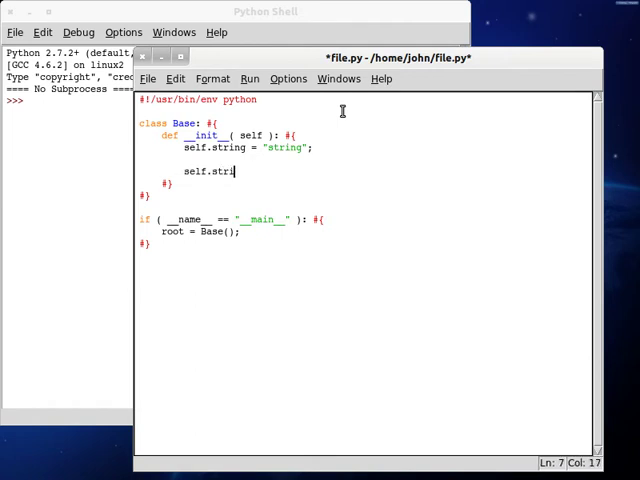
{"action": "type", "text": "ng.islowe"}
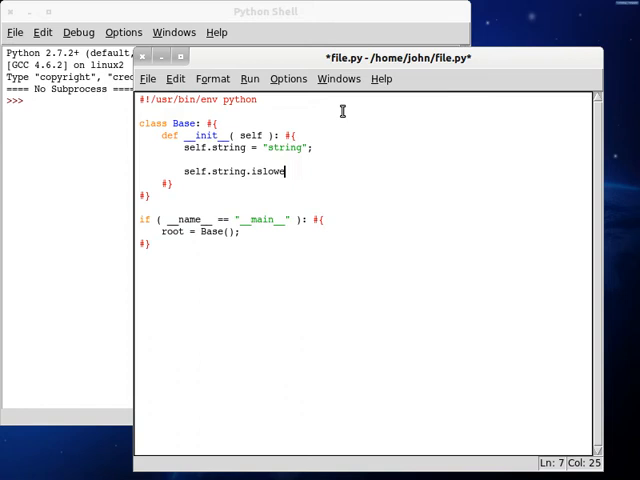
{"action": "type", "text": "r()"}
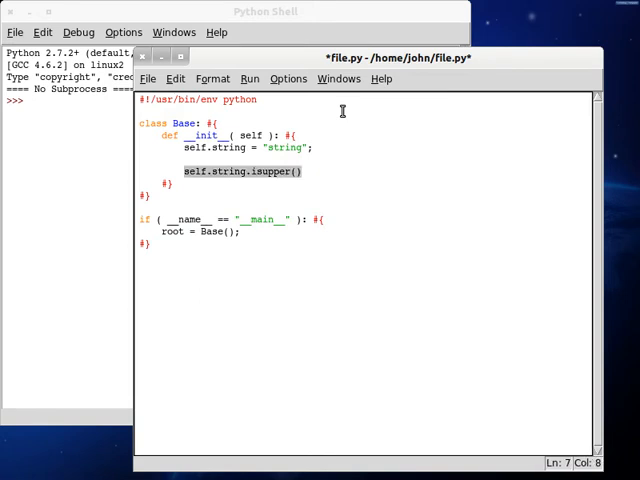
{"action": "left_click", "coordinate": [184, 172]}
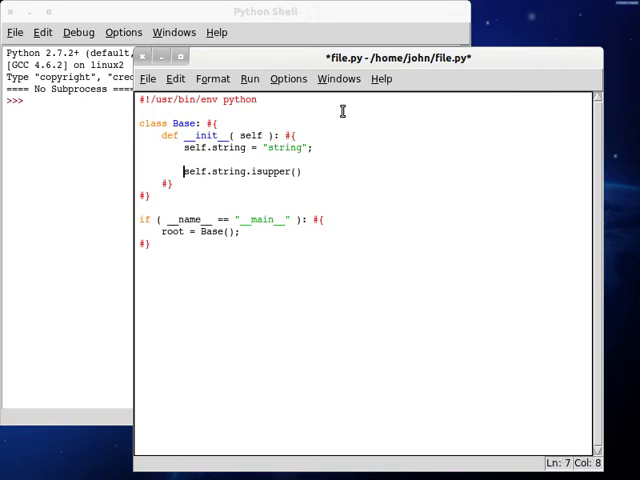
{"action": "type", "text": "print("}
{"action": "type", "text": "def _"}
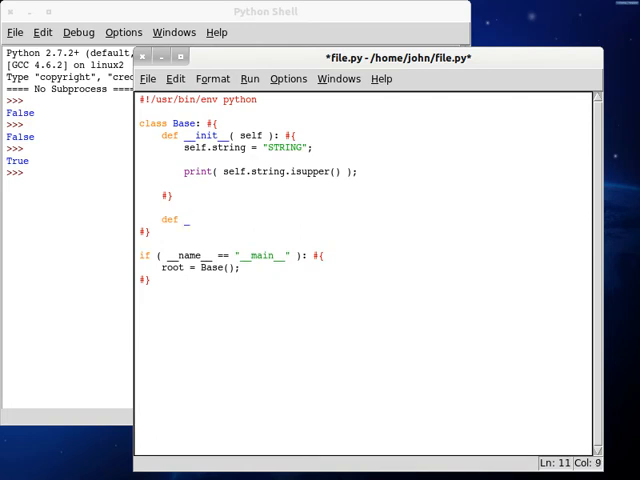
Define is_upper(string_to_look_in) with a for loop over each character
{"action": "type", "text": "is_upper( self, string ): #{"}
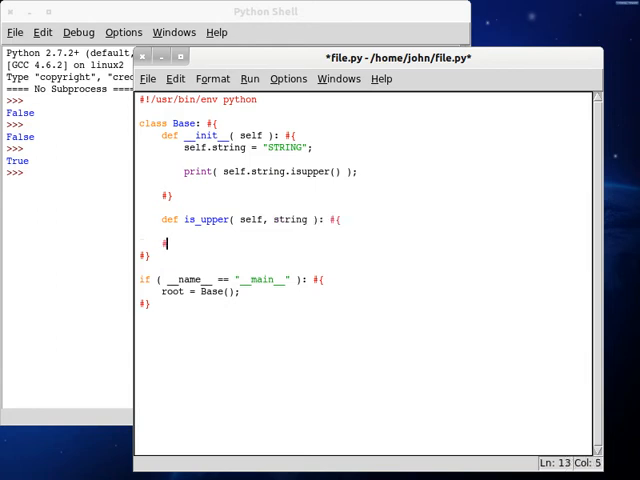
{"action": "type", "text": "for charAC"}
{"action": "left_click", "coordinate": [364, 218]}
{"action": "type", "text": "_to_look_in"}
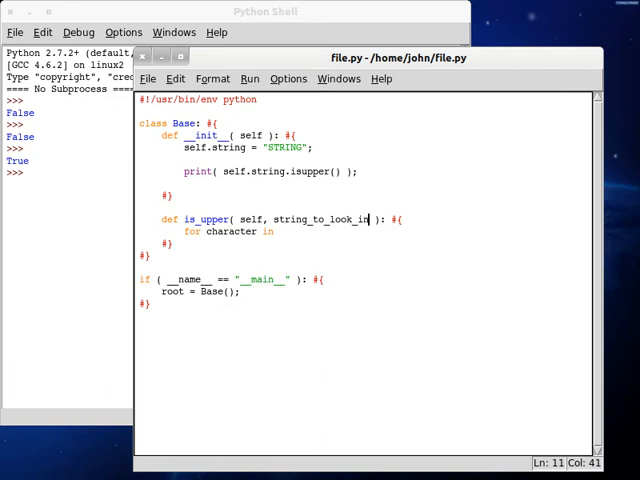
{"action": "type", "text": "string_to_look_in: #{"}
{"action": "type", "text": "#}"}
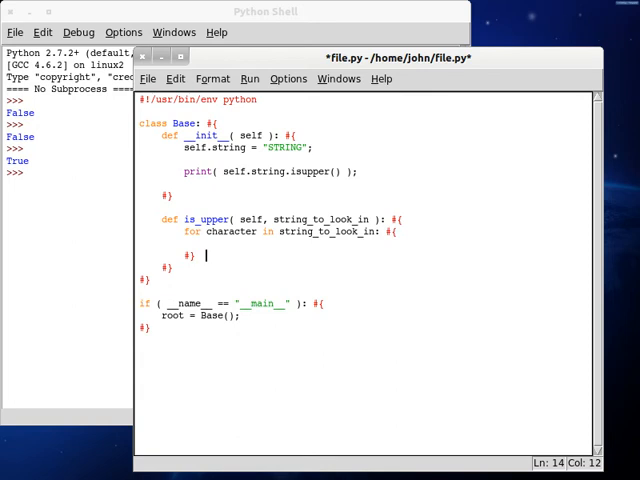
Inside the loop, test whether the character is in string.ascii_letters
{"action": "type", "text": "if ()"}
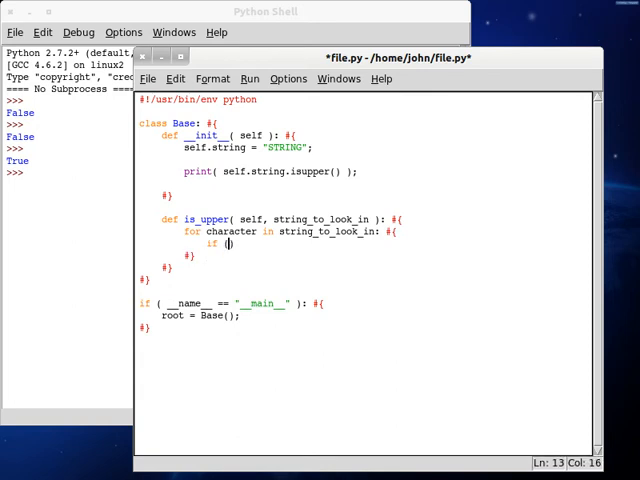
{"action": "type", "text": "character"}
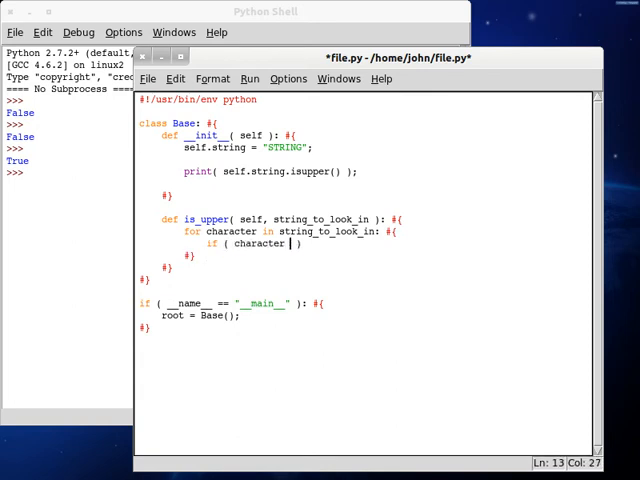
{"action": "type", "text": "in strign"}
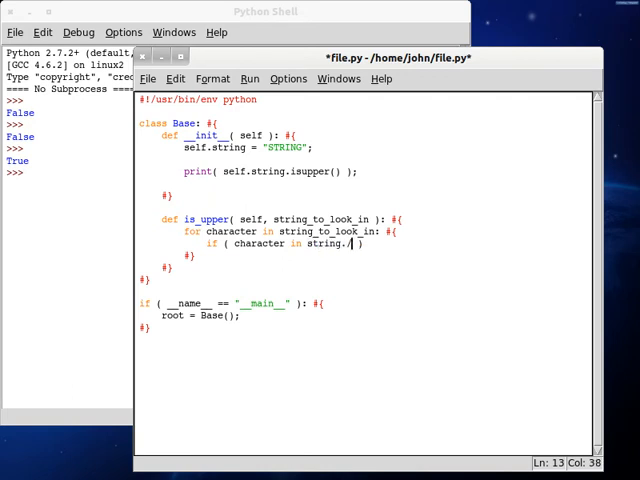
{"action": "type", "text": "ascii_letters"}
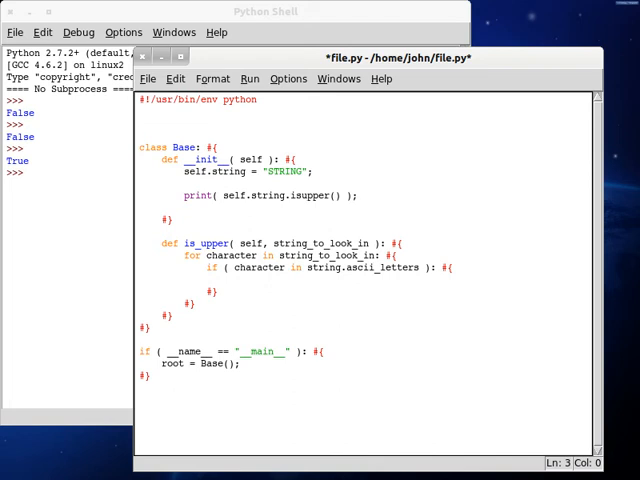
Import string at the top and add a nested check for character not in string.ascii_uppercase
{"action": "type", "text": "impo"}
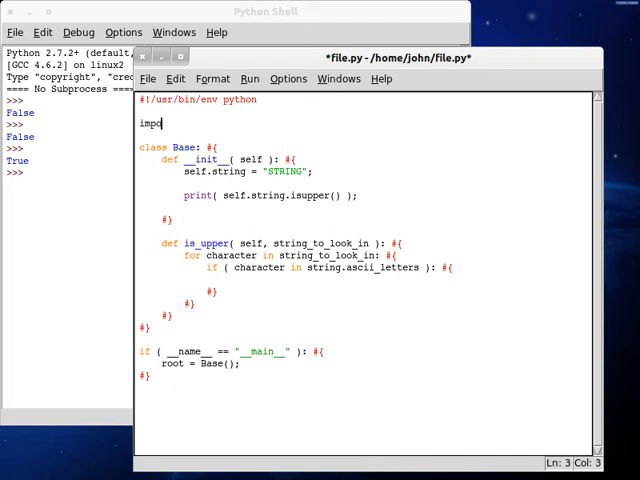
{"action": "type", "text": "ort string;"}
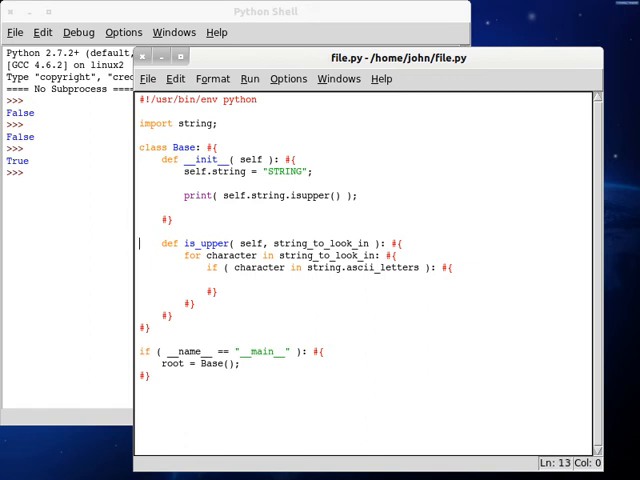
{"action": "type", "text": "ui"}
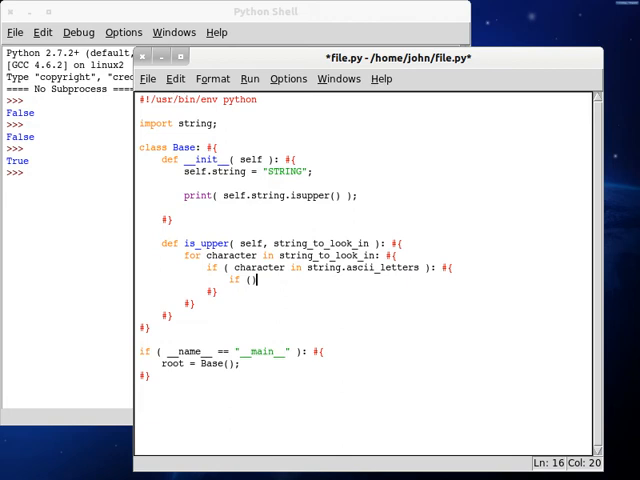
{"action": "type", "text": "character"}
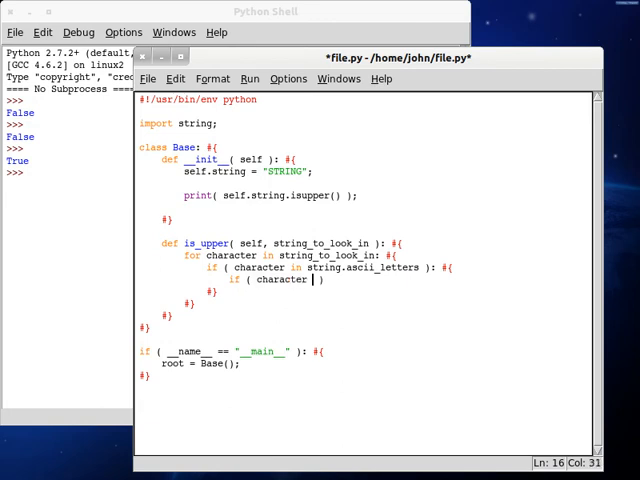
{"action": "type", "text": "not in string.ascii_uppercase"}
{"action": "type", "text": "#}"}
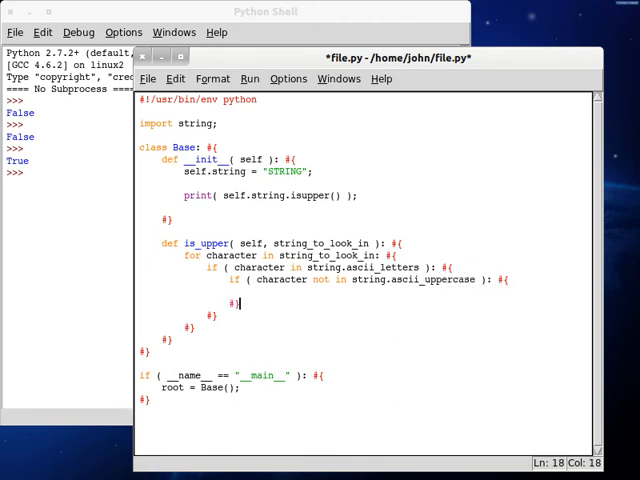
Return False for a non-uppercase letter and return True after the loop
{"action": "type", "text": "return"}
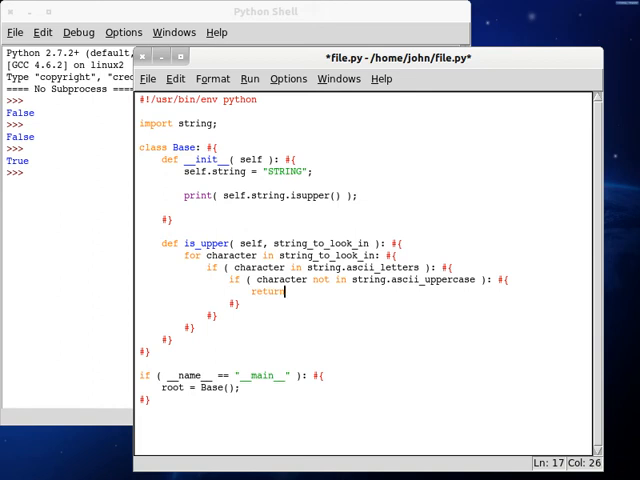
{"action": "type", "text": "False;"}
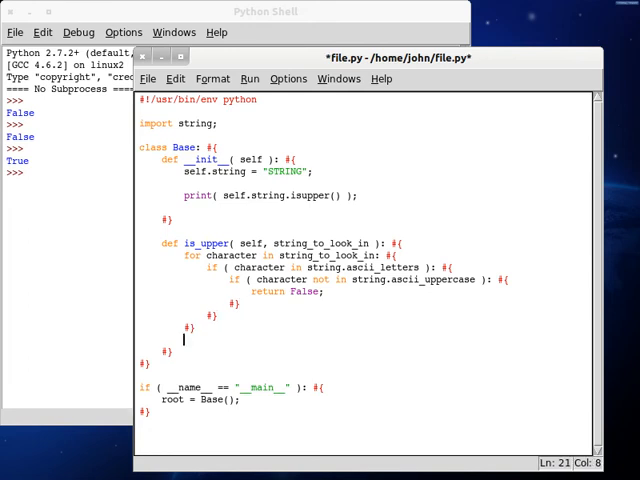
{"action": "type", "text": "return False;"}
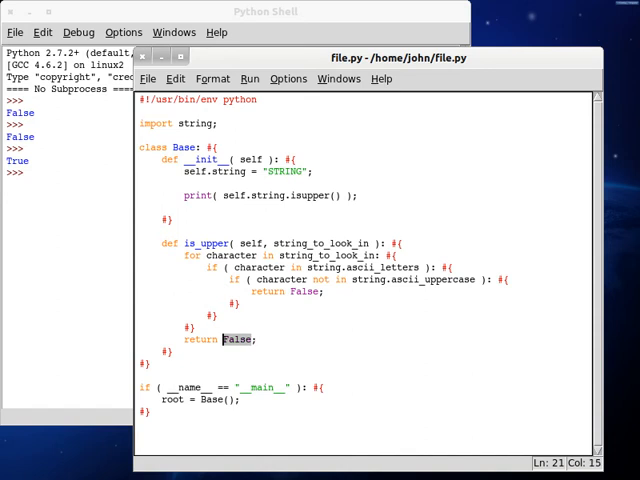
{"action": "type", "text": "True;"}
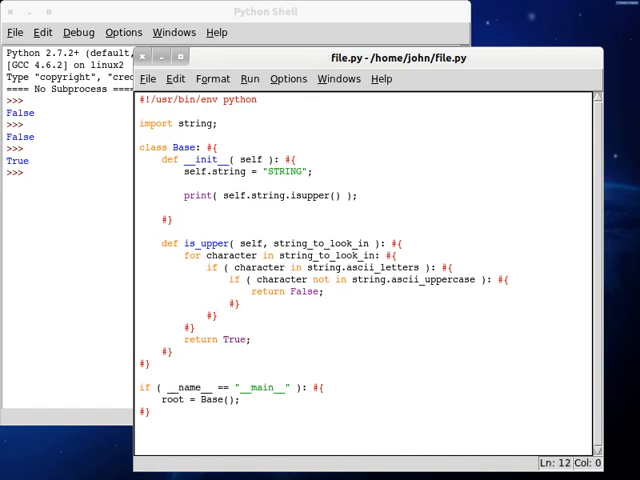
Print self.is_upper(self.string) in __init__ and run the script to get True
{"action": "type", "text": "print( )"}
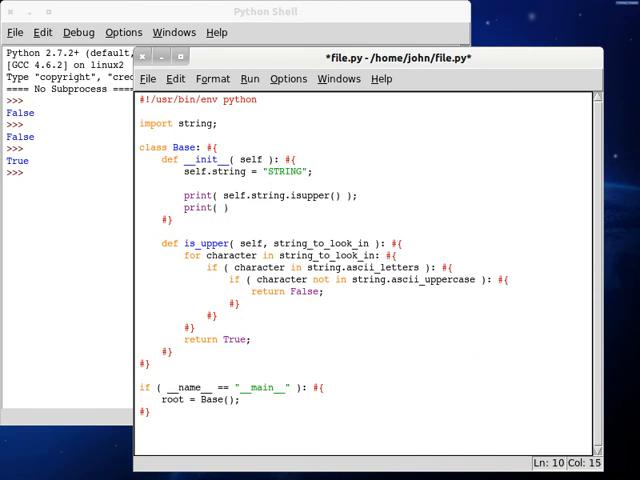
{"action": "type", "text": "self.is_upper( self.string"}
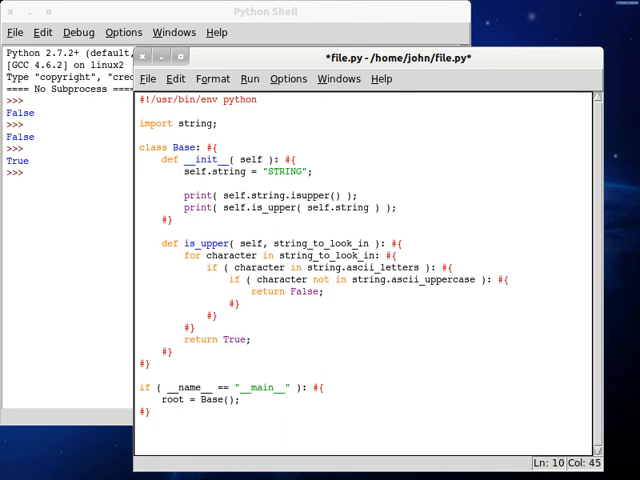
{"action": "key", "text": "F5"}
{"action": "type", "text": "g IS"}
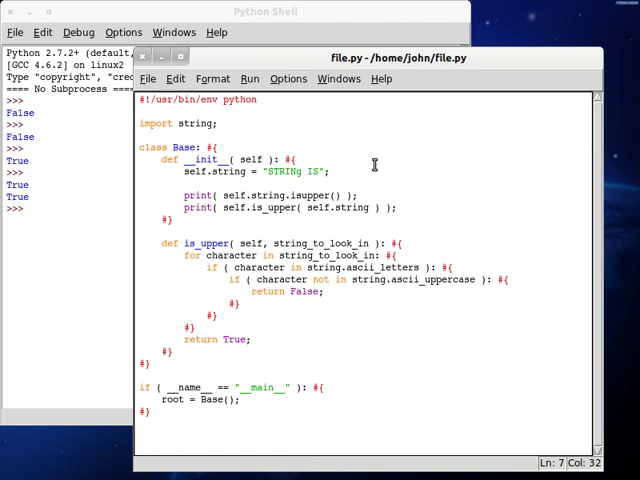
Test "STRING IS a Non-believer" for False, then retype it in capitals and rerun for True
{"action": "type", "text": "a Non-believer"}
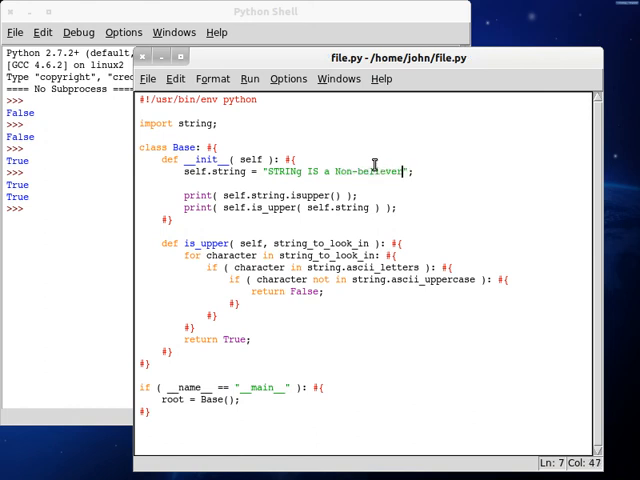
{"action": "mouse_move", "coordinate": [428, 188]}
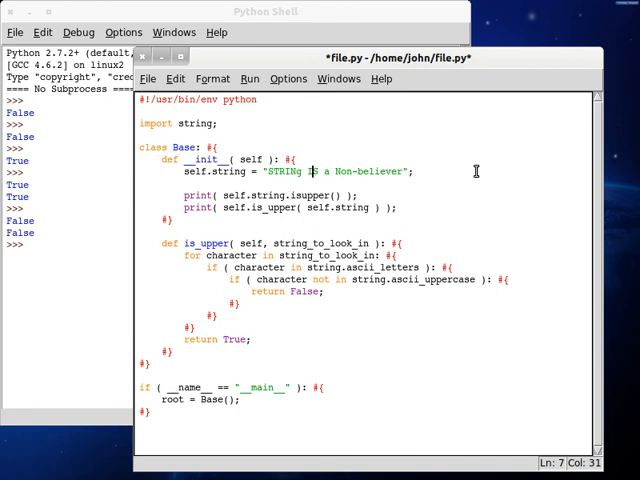
{"action": "left_click_drag", "start_coordinate": [304, 172], "coordinate": [400, 172]}
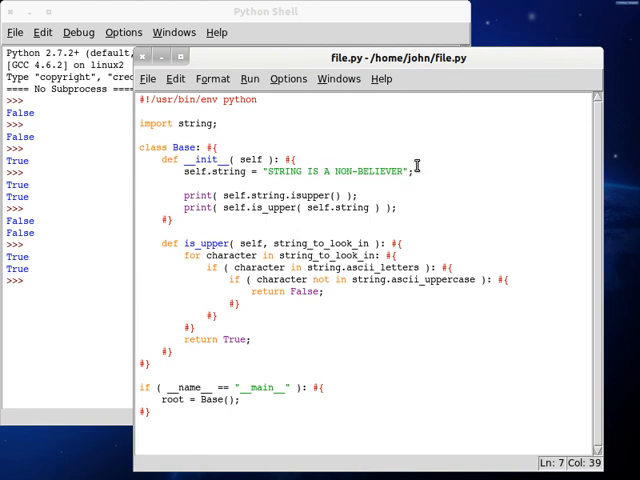
{"action": "left_click", "coordinate": [264, 12]}
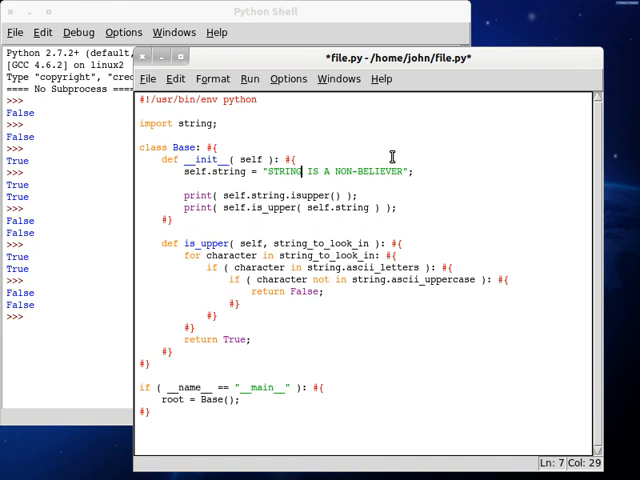
Save file.py and insert a blank line below import string
{"action": "key", "text": "ctrl+s"}
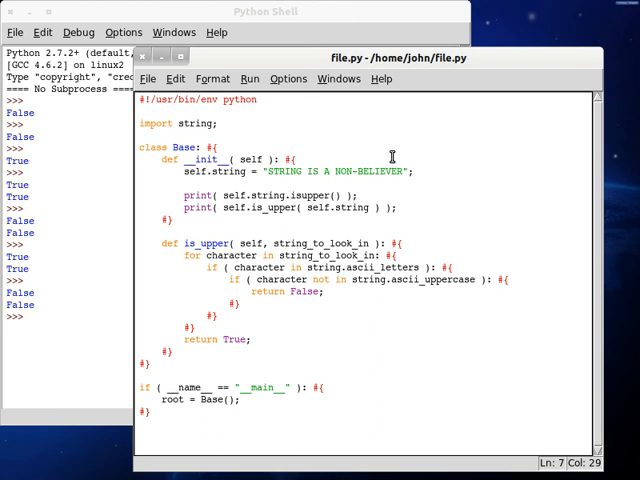
{"action": "mouse_move", "coordinate": [348, 172]}
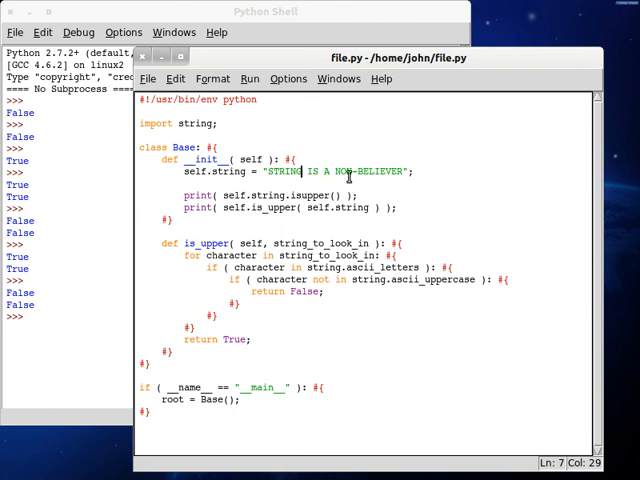
{"action": "mouse_move", "coordinate": [238, 122]}
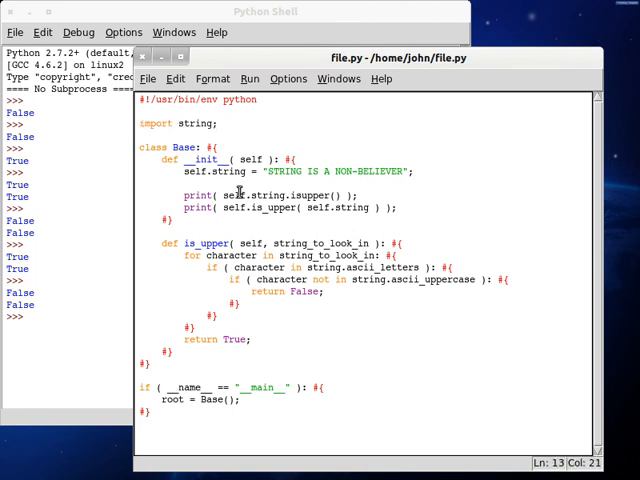
{"action": "mouse_move", "coordinate": [198, 224]}
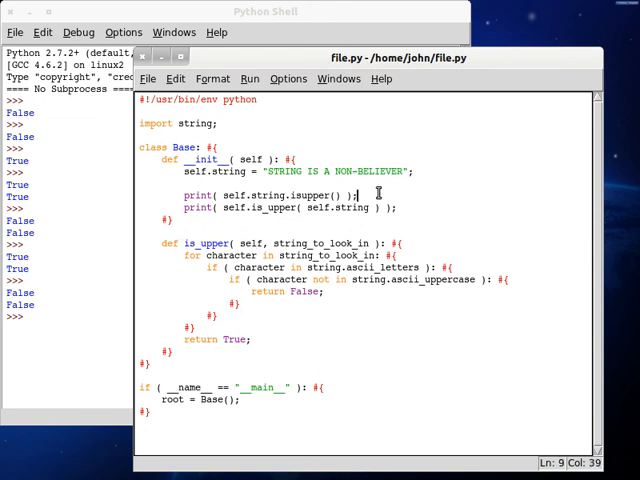
{"action": "type", "text": "#"}
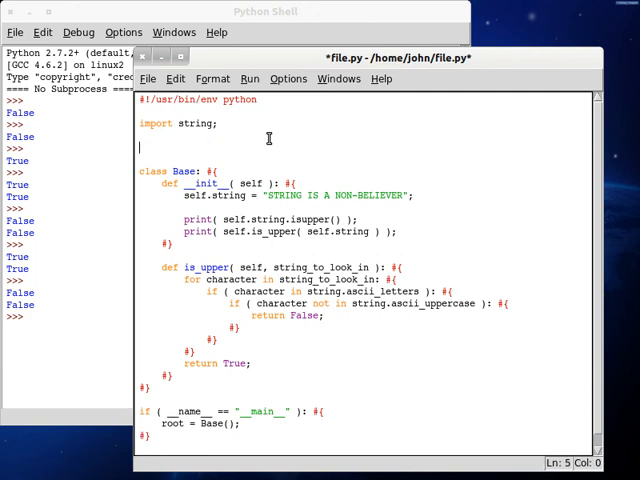
Start a letters = [ list below the import with "A", as its first entry
{"action": "type", "text": "lette"}
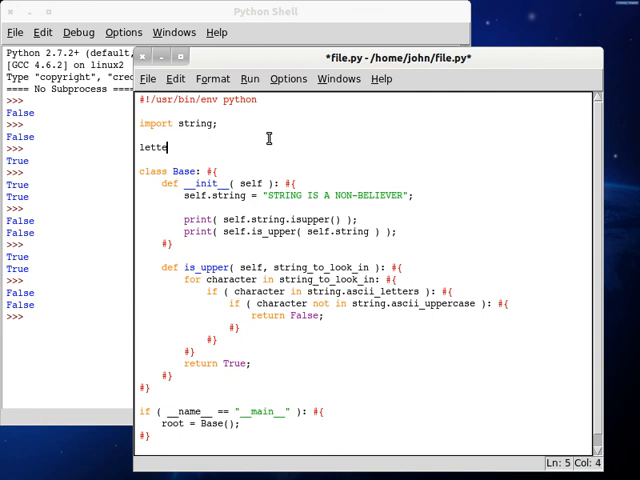
{"action": "type", "text": "rs = ["}
{"action": "type", "text": "\"A"}
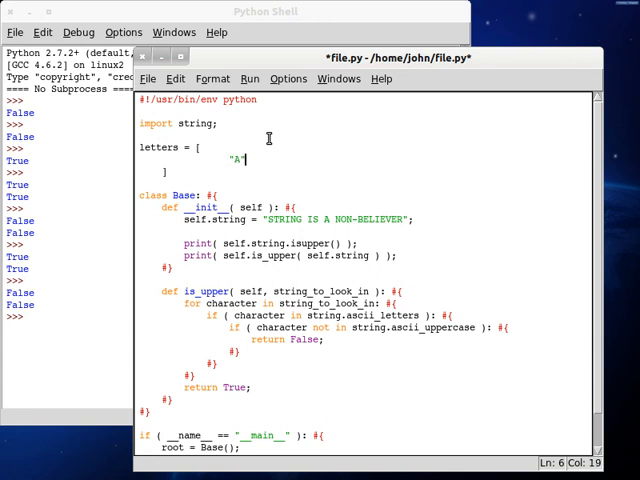
{"action": "type", "text": "\","}
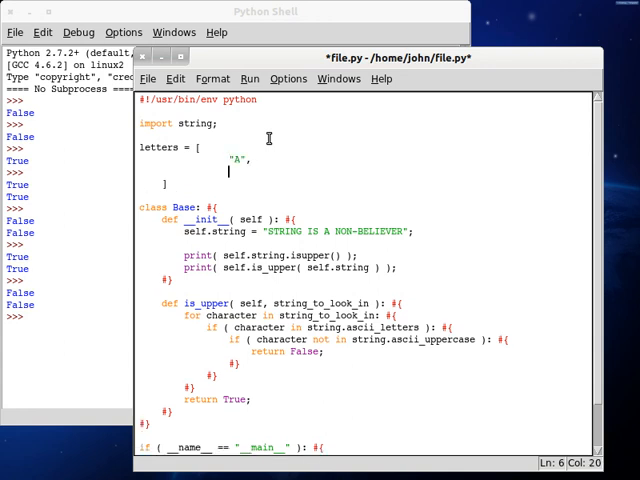